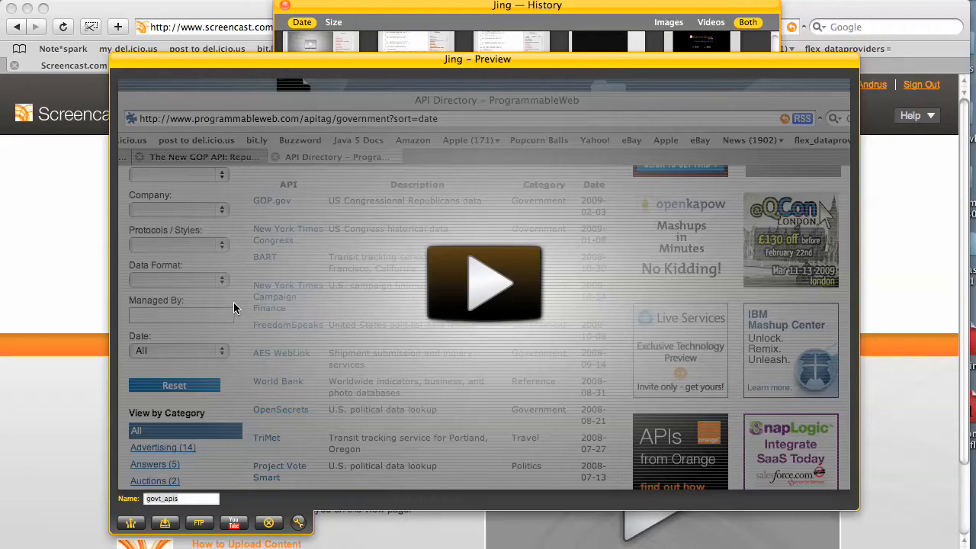
mouse_move(202, 326)
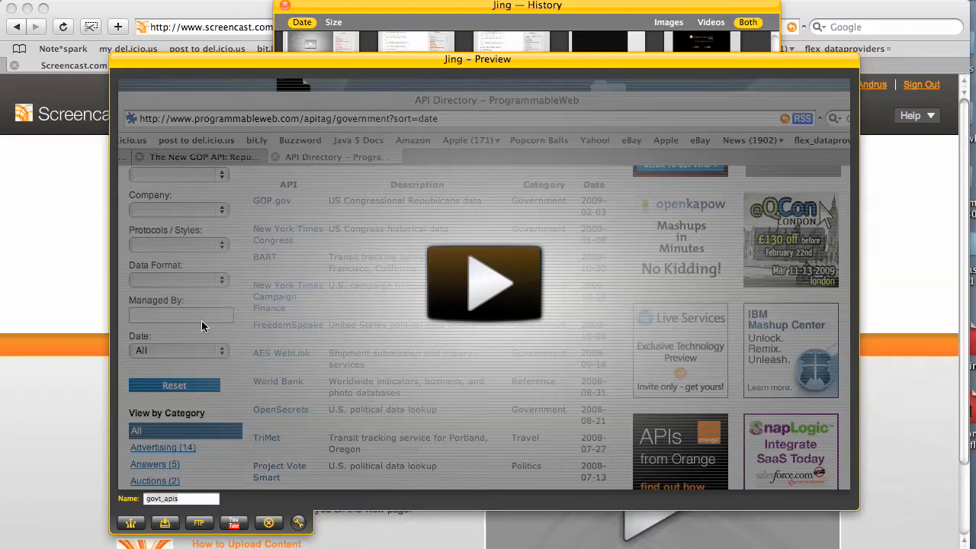
mouse_move(378, 390)
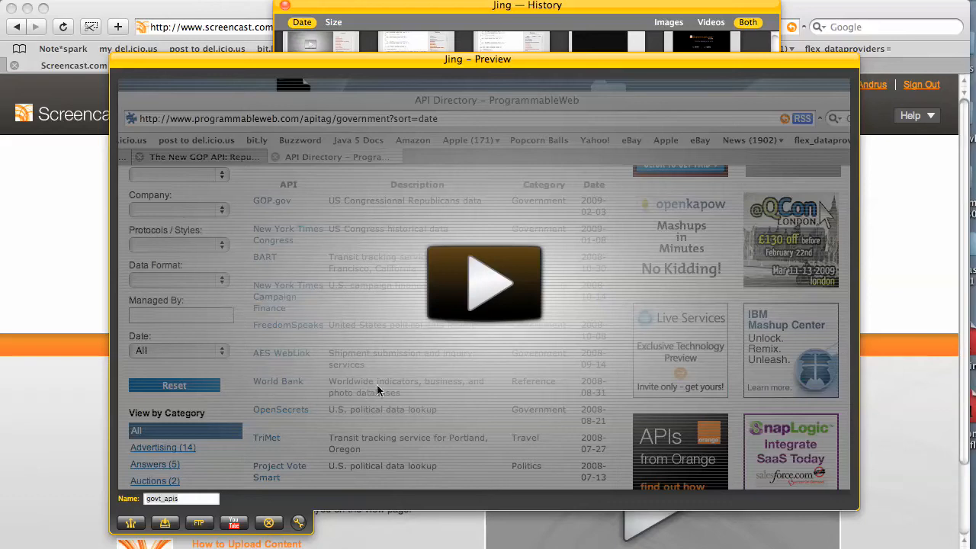
mouse_move(583, 63)
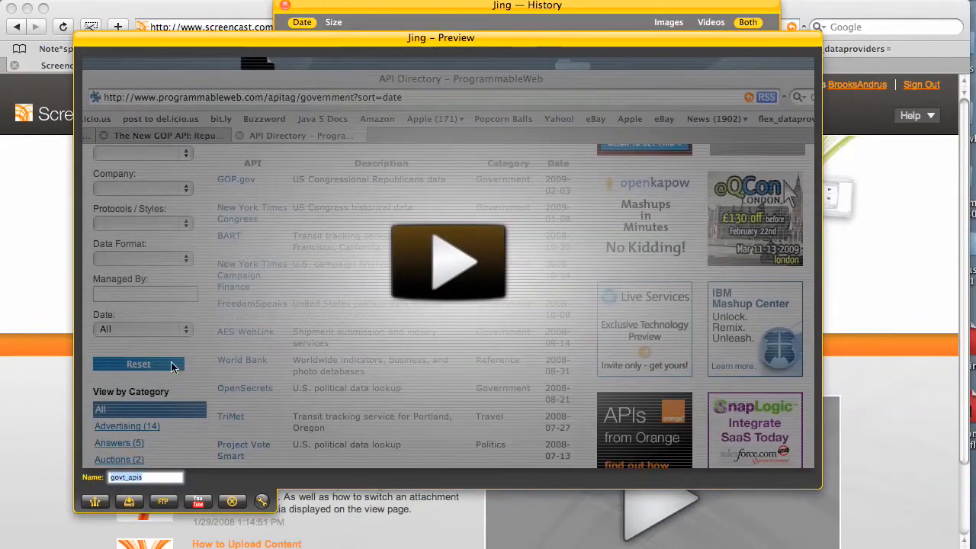
mouse_move(113, 509)
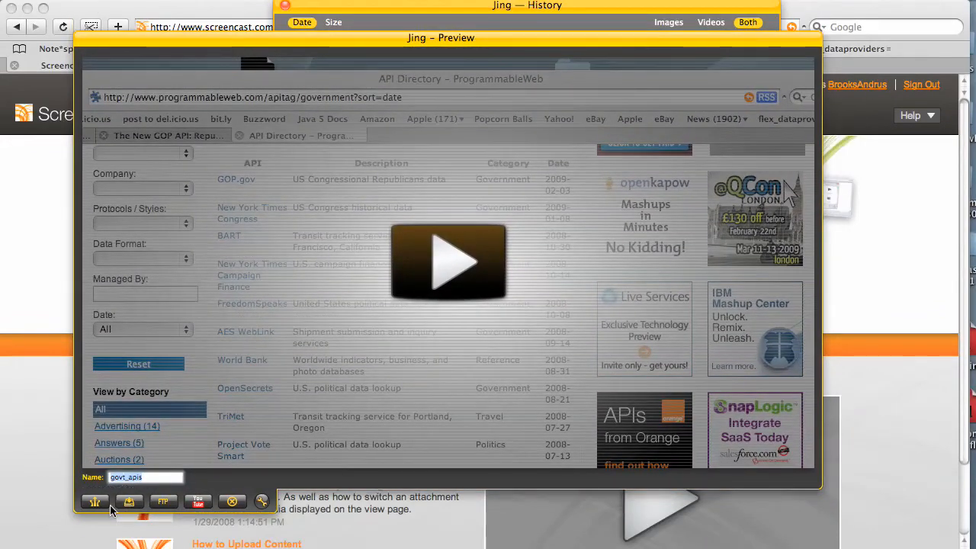
mouse_move(198, 502)
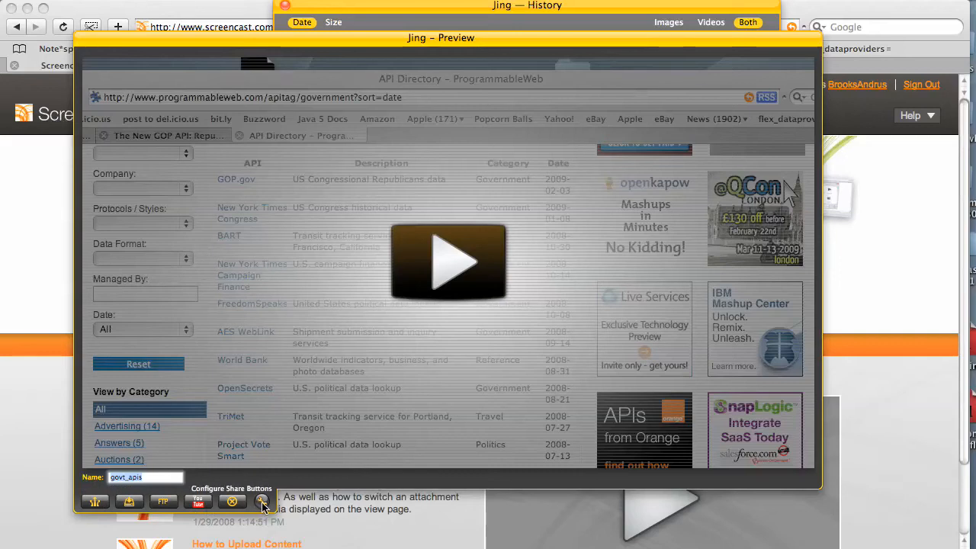
- Add a Screencast.com share button named 'Screencast.com Embed Code' that copies HTML Embed Code, and save it
click(262, 500)
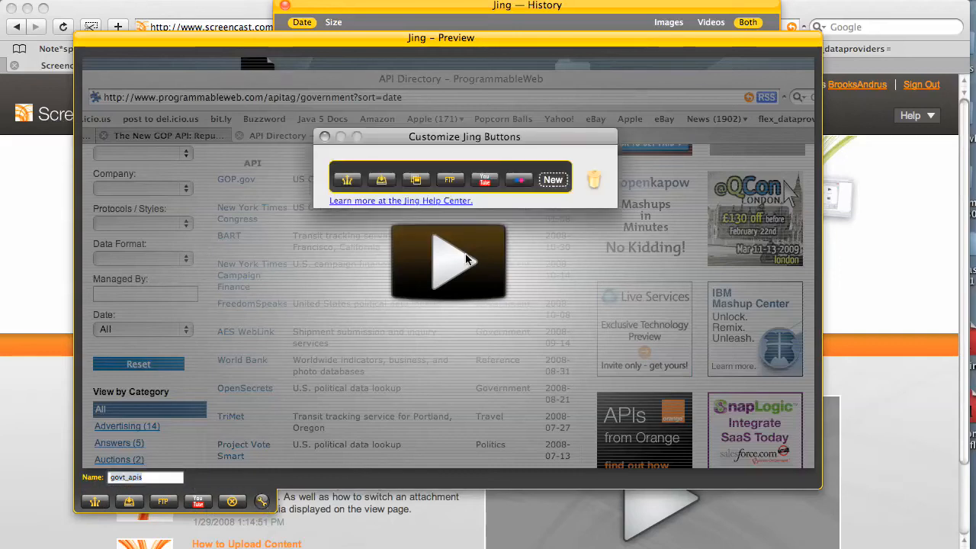
mouse_move(554, 180)
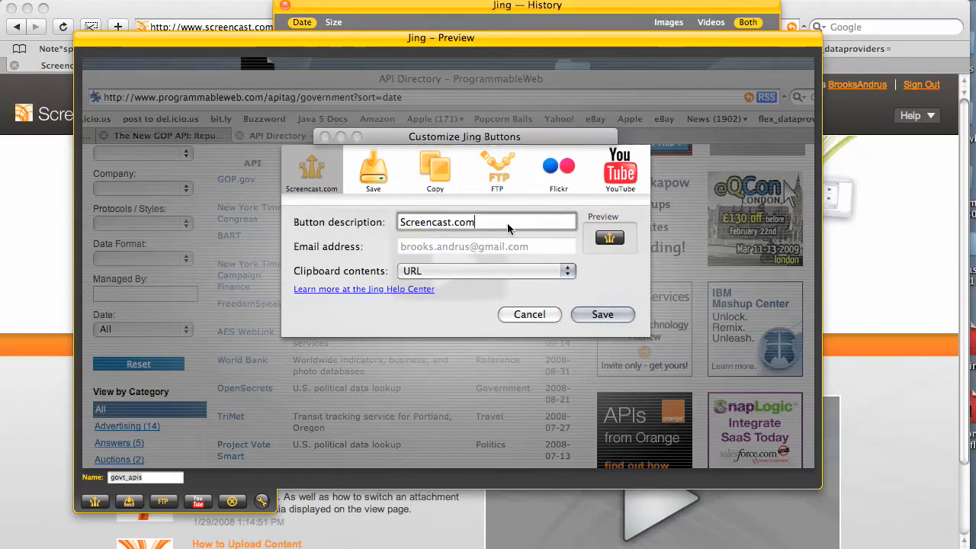
text(Emb)
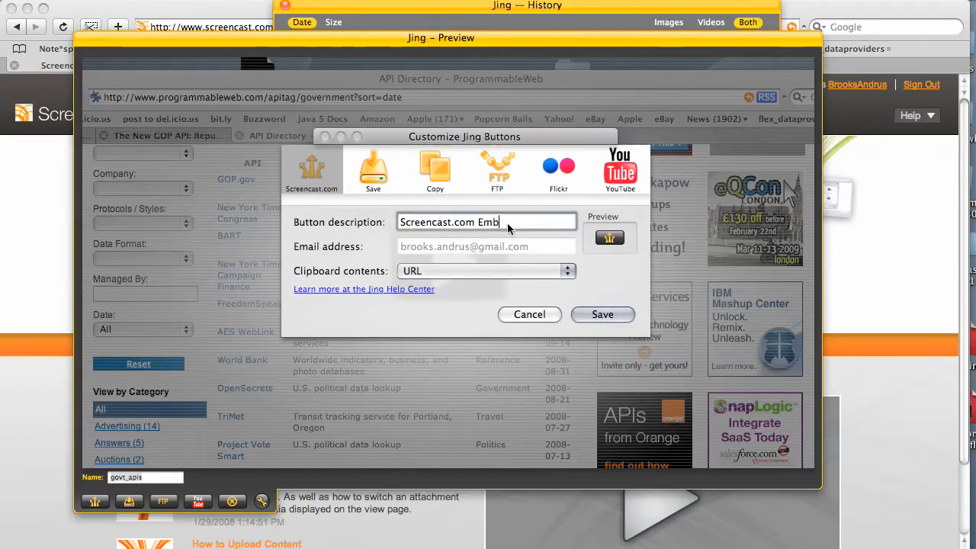
text(ed Code)
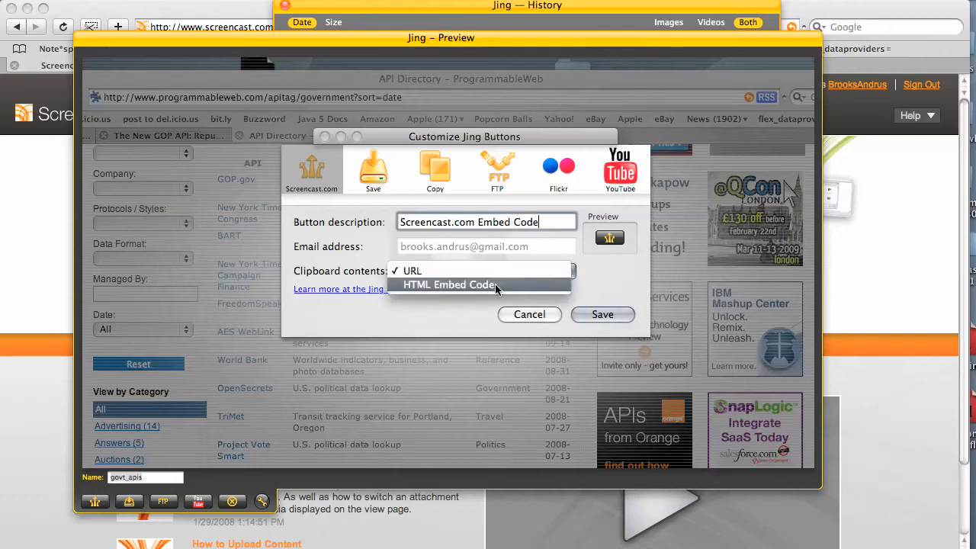
click(450, 285)
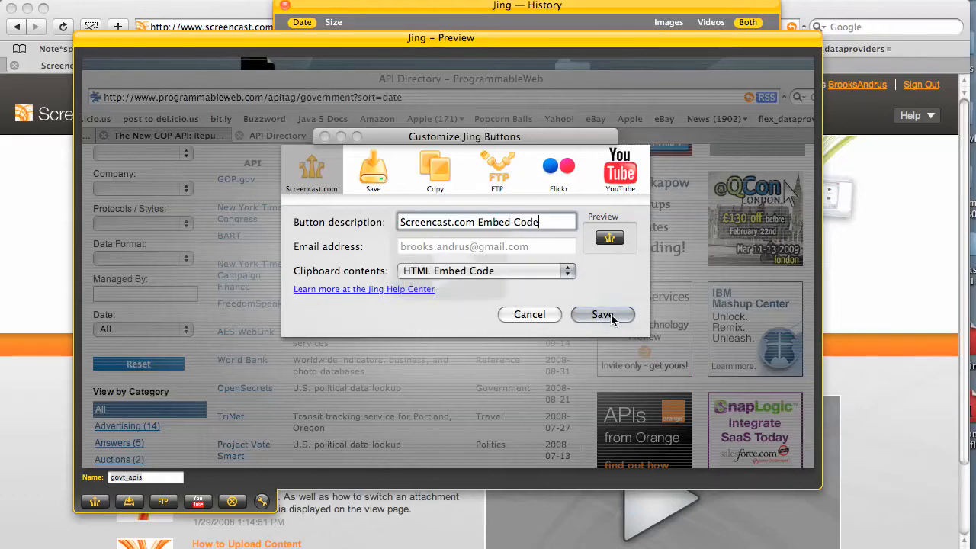
click(603, 314)
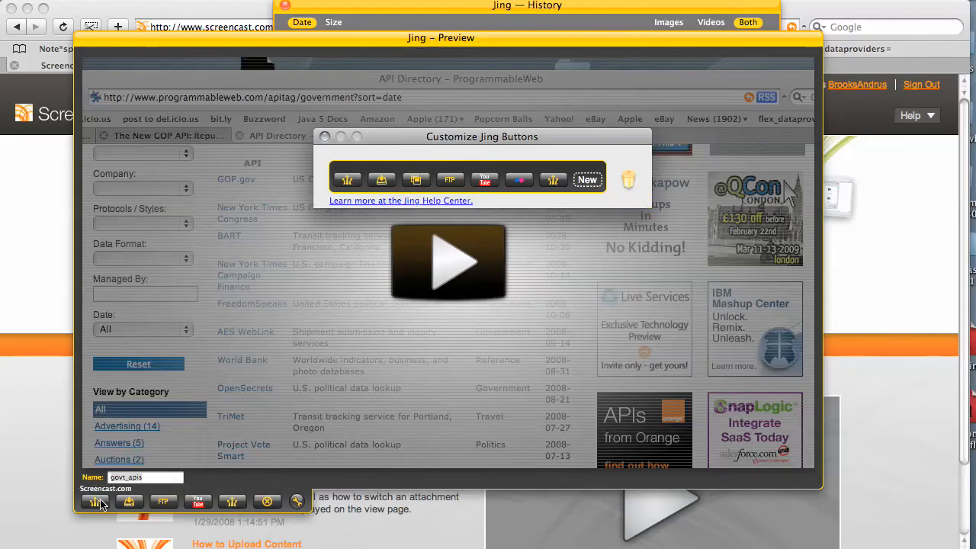
mouse_move(231, 500)
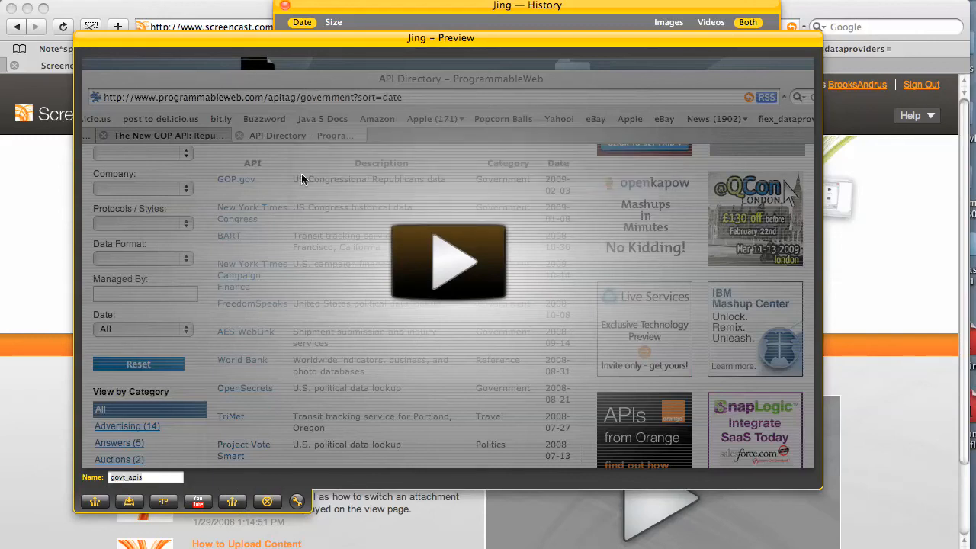
mouse_move(232, 500)
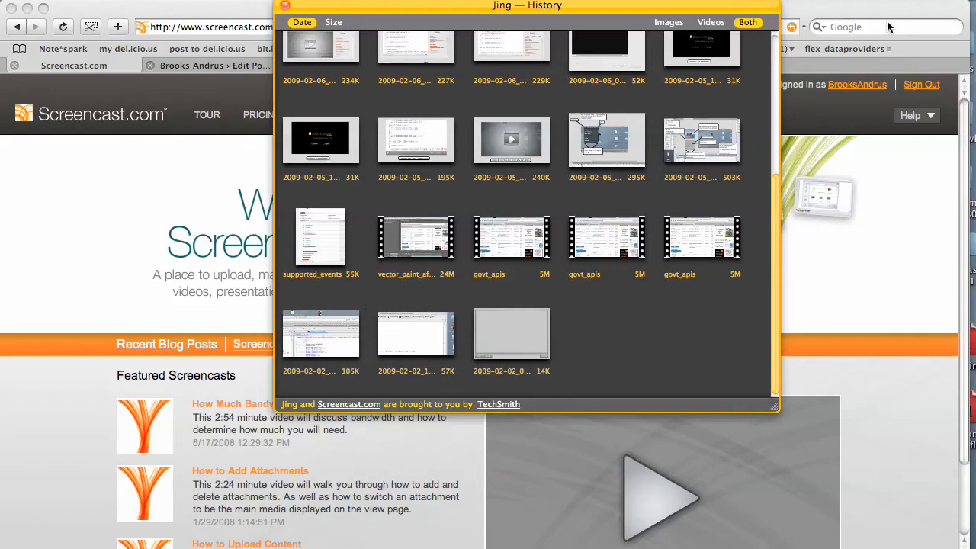
mouse_move(800, 79)
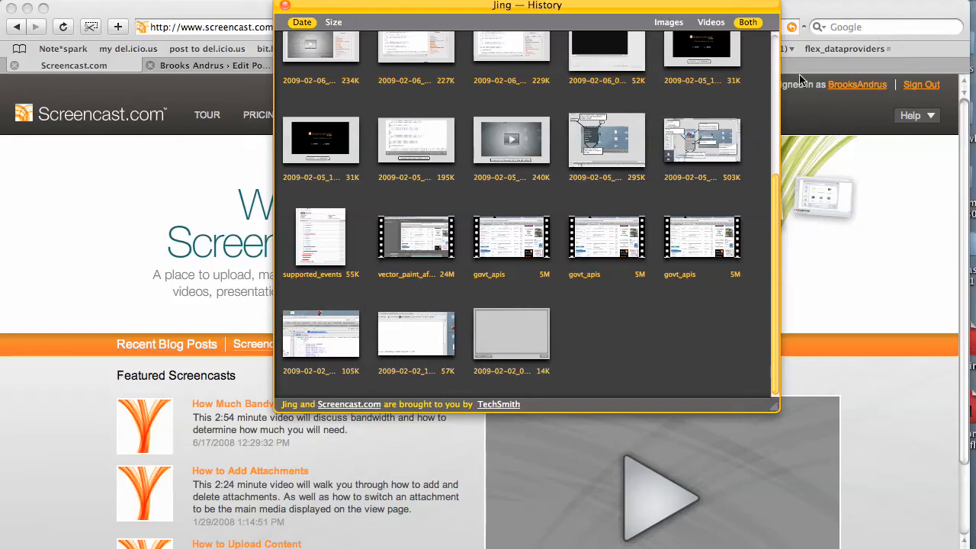
mouse_move(495, 212)
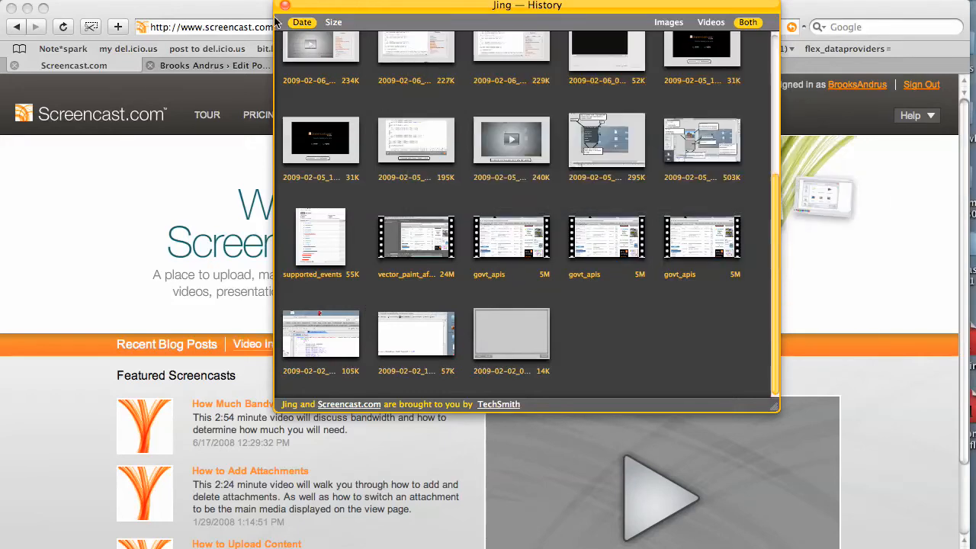
- Dismiss the Jing History window to return to the Screencast.com page in the browser
click(285, 6)
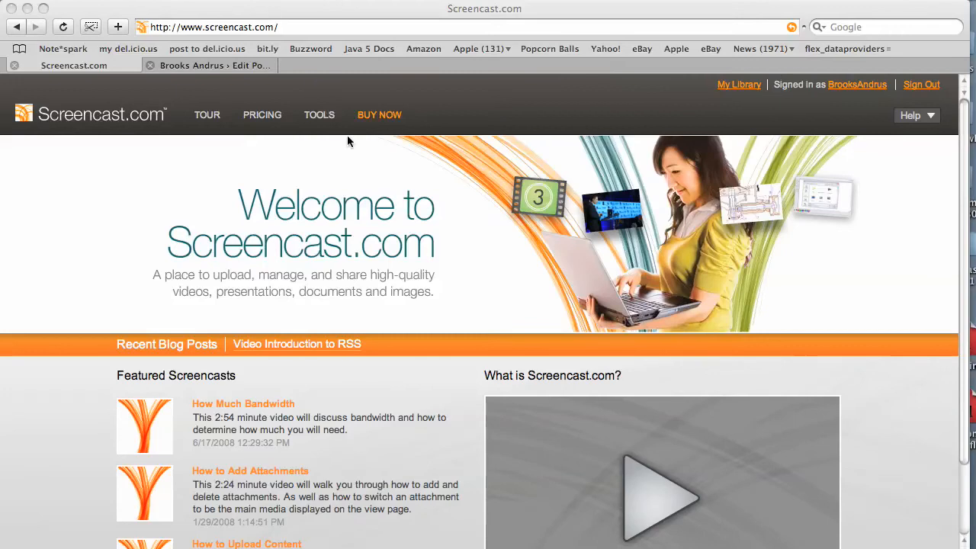
mouse_move(430, 151)
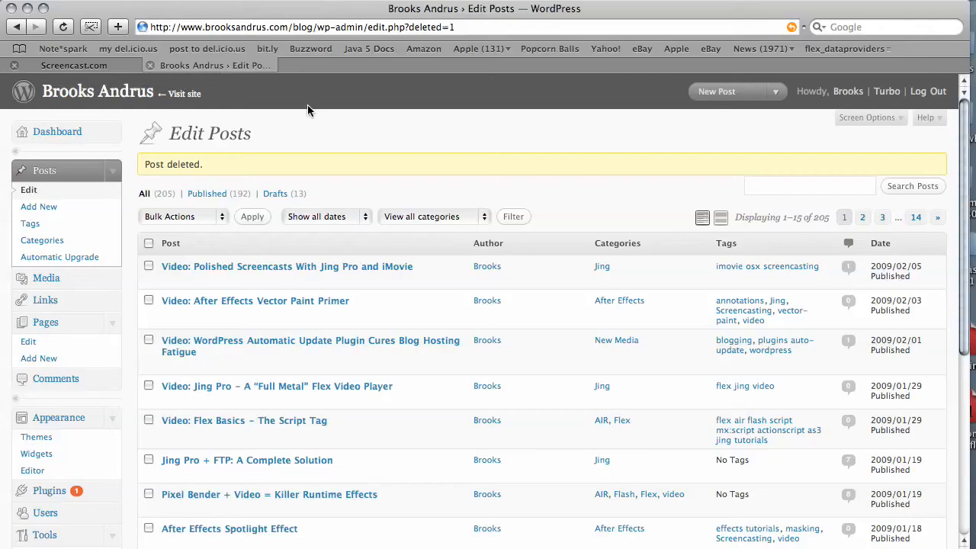
mouse_move(349, 143)
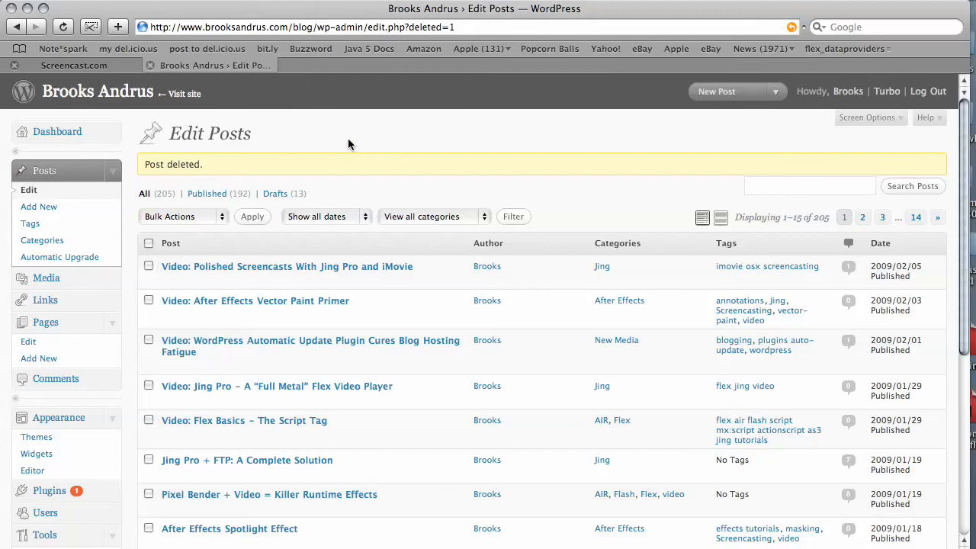
mouse_move(38, 207)
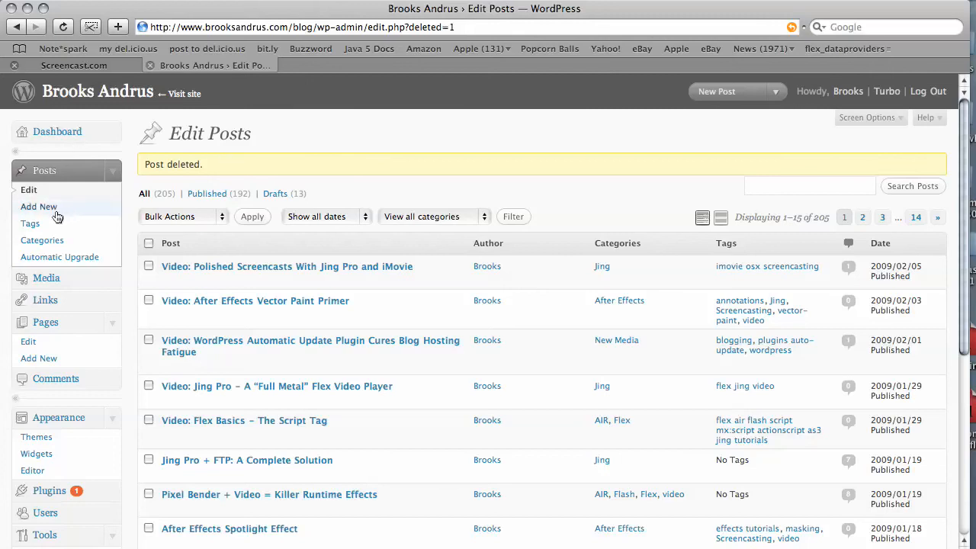
- Start a new post from Posts > Add New in the WordPress admin sidebar
click(40, 207)
text(Scr)
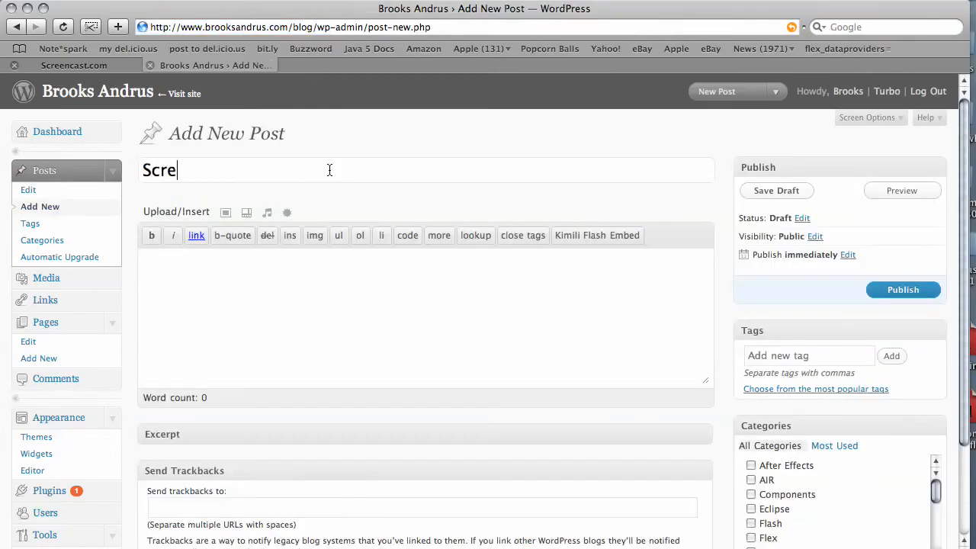
- Title the post 'Screencast.com' and review the pasted embed code in the HTML editor to locate its width and height settings
text(encast.com)
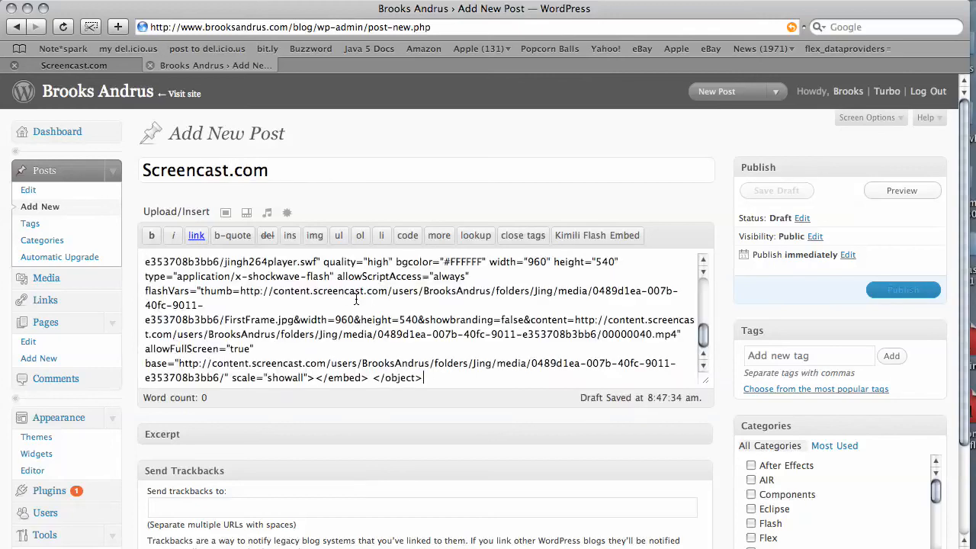
click(775, 189)
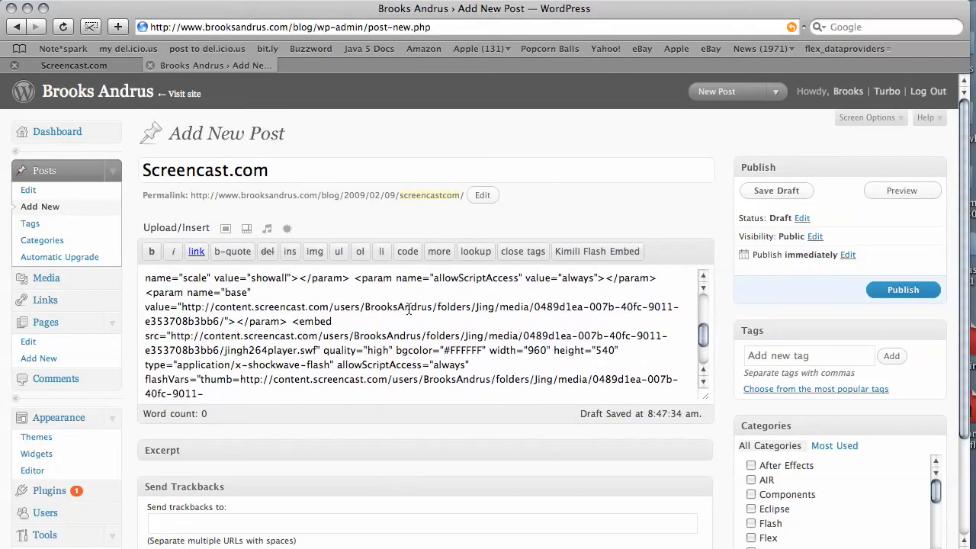
scroll(down, 3)
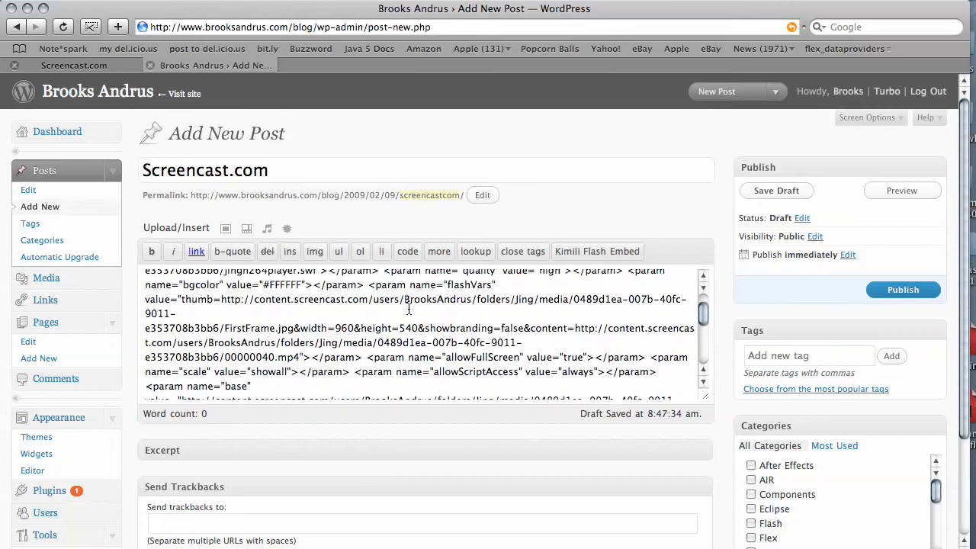
scroll(up, 3)
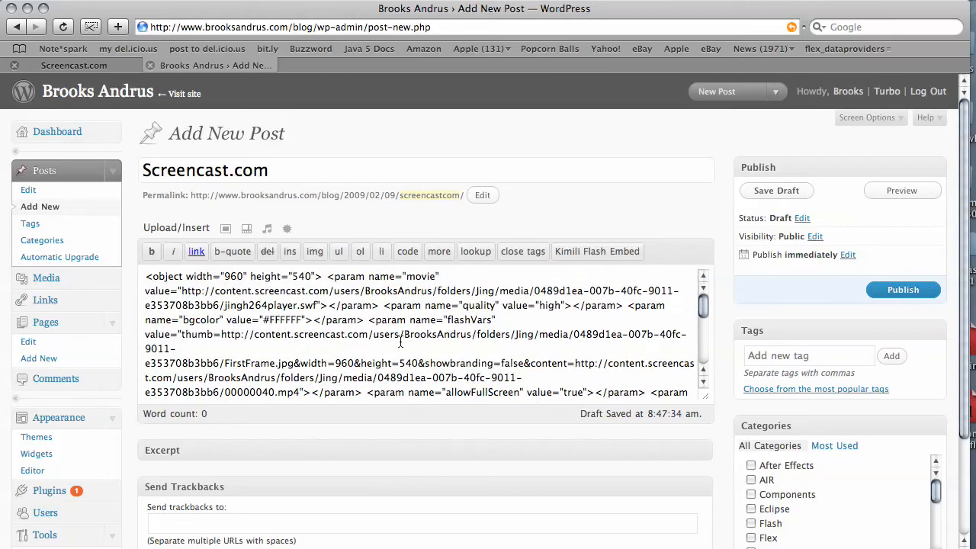
scroll(down, 3)
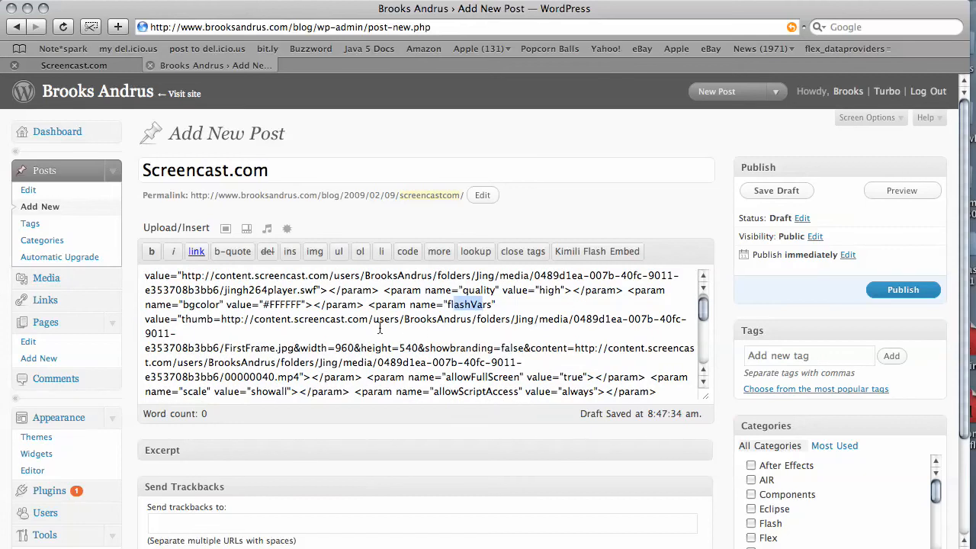
scroll(down, 3)
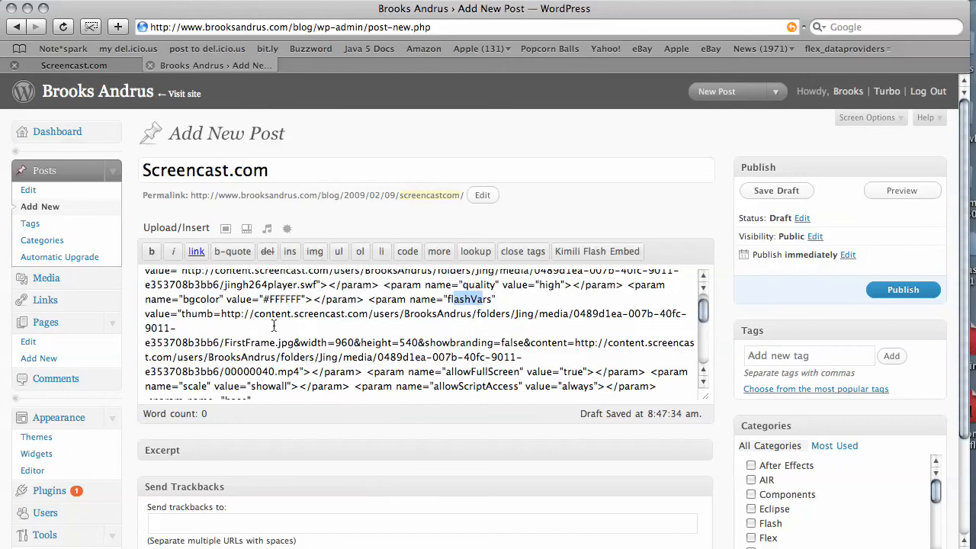
scroll(down, 3)
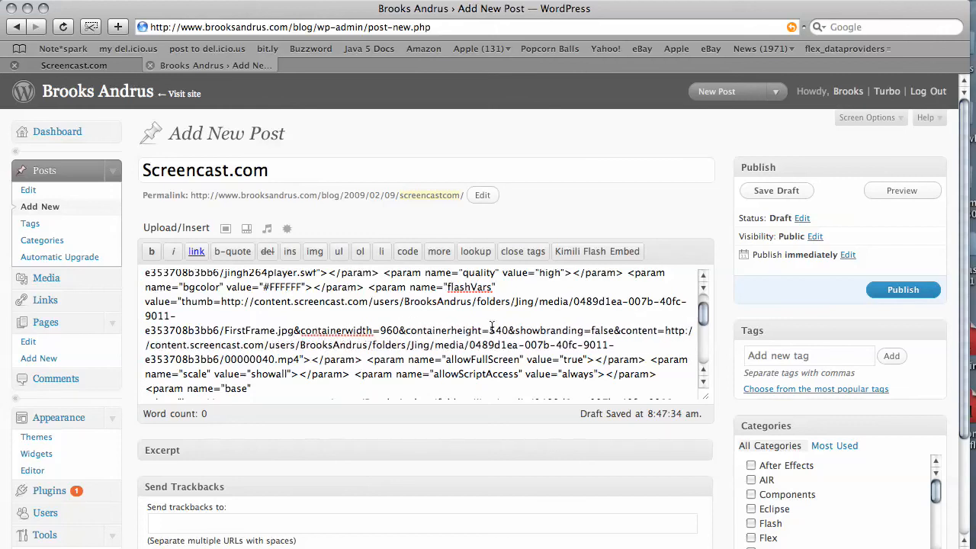
scroll(down, 3)
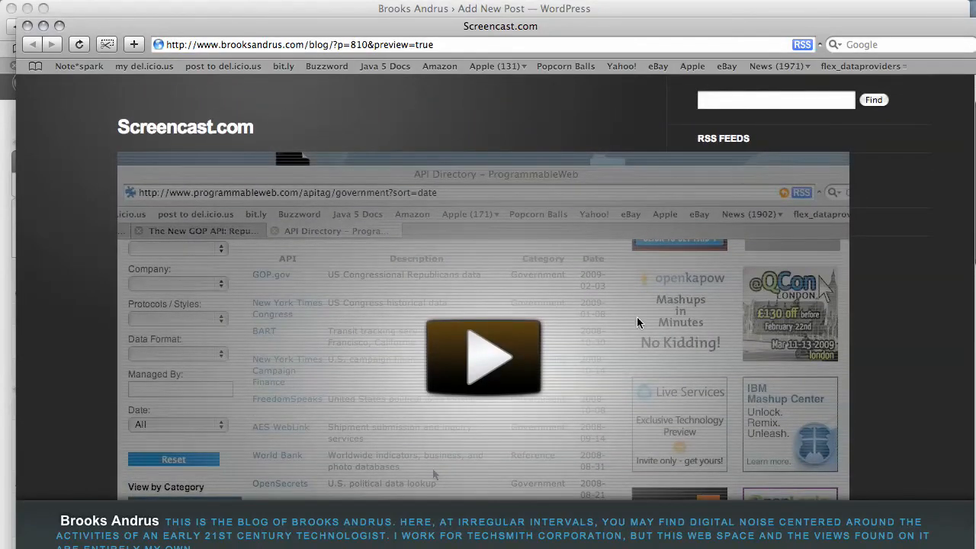
mouse_move(445, 223)
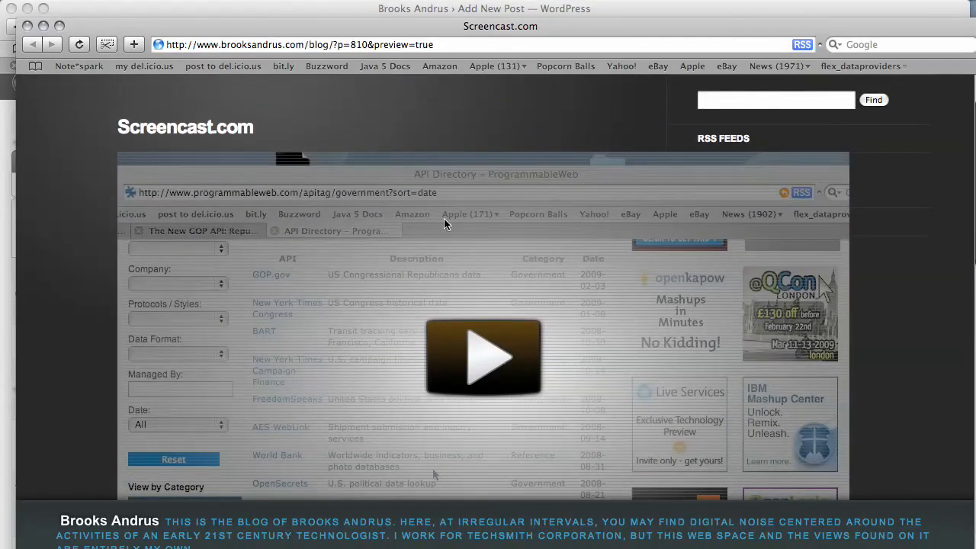
mouse_move(678, 183)
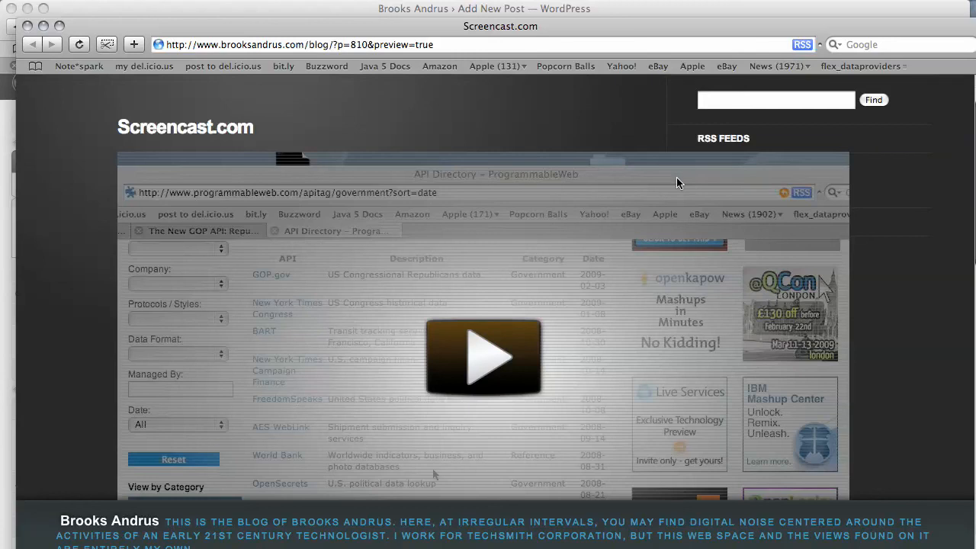
mouse_move(776, 185)
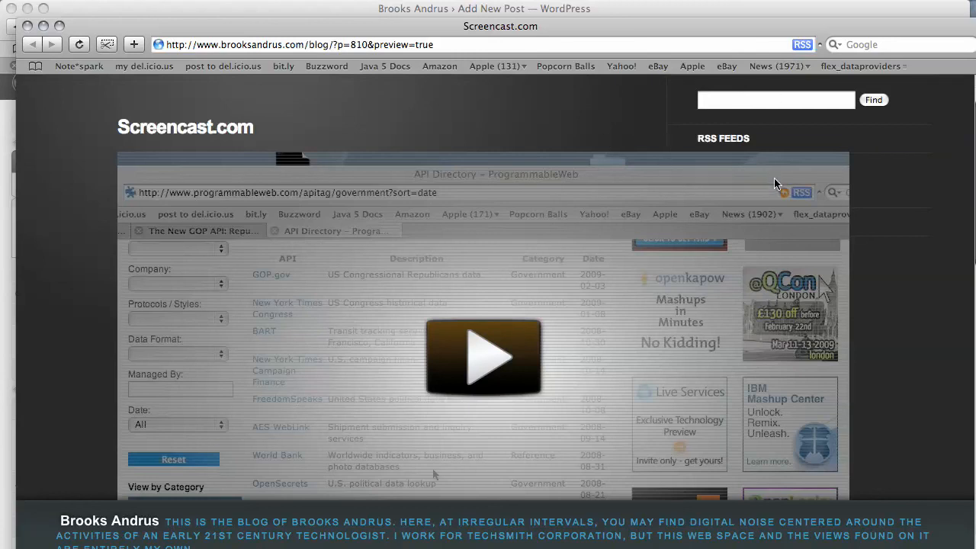
mouse_move(601, 212)
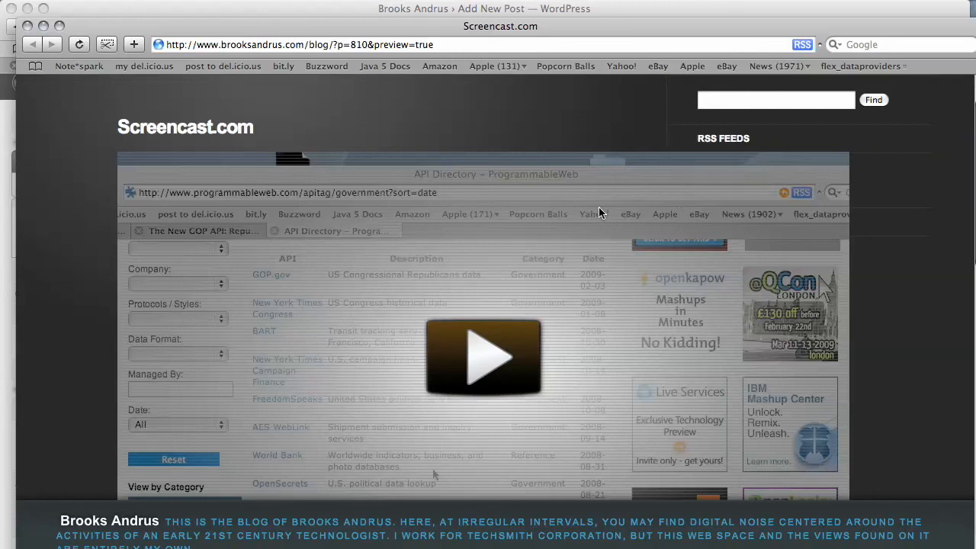
mouse_move(610, 180)
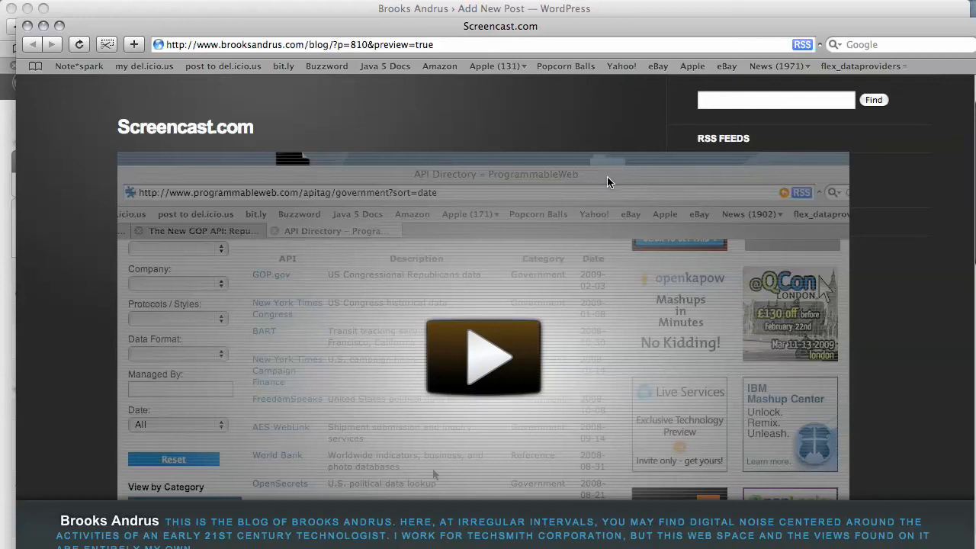
mouse_move(61, 38)
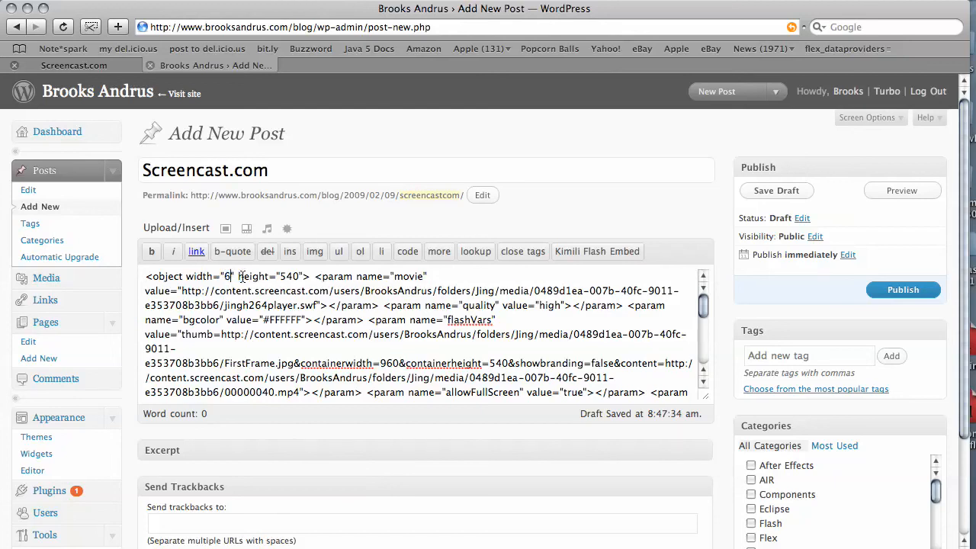
- Set the object tag to width 640 and height 360 and the containerwidth to 640
text(40)
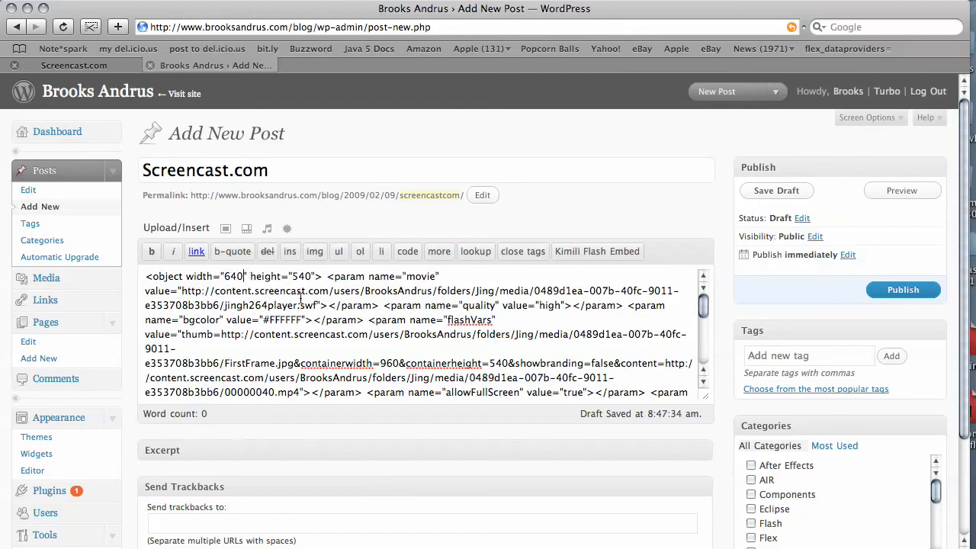
double_click(302, 276)
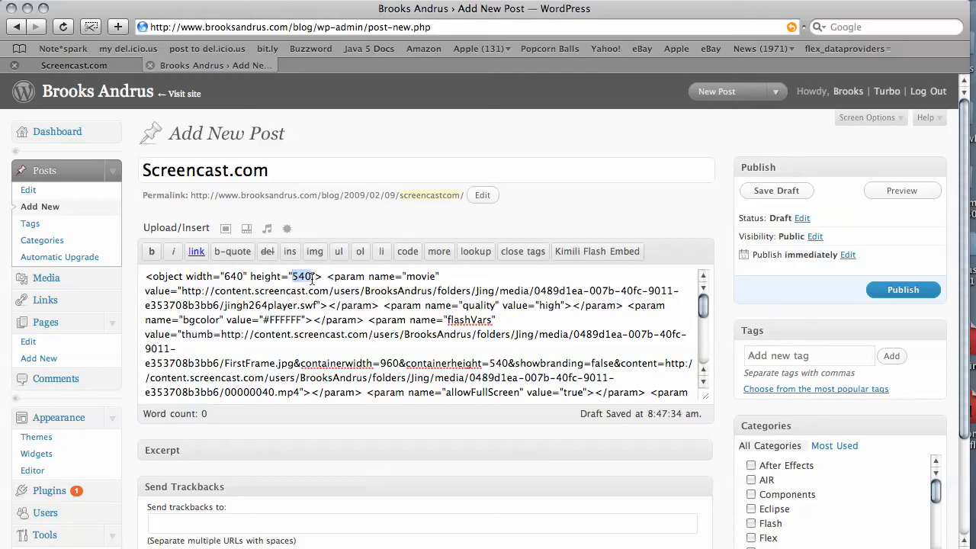
text(36)
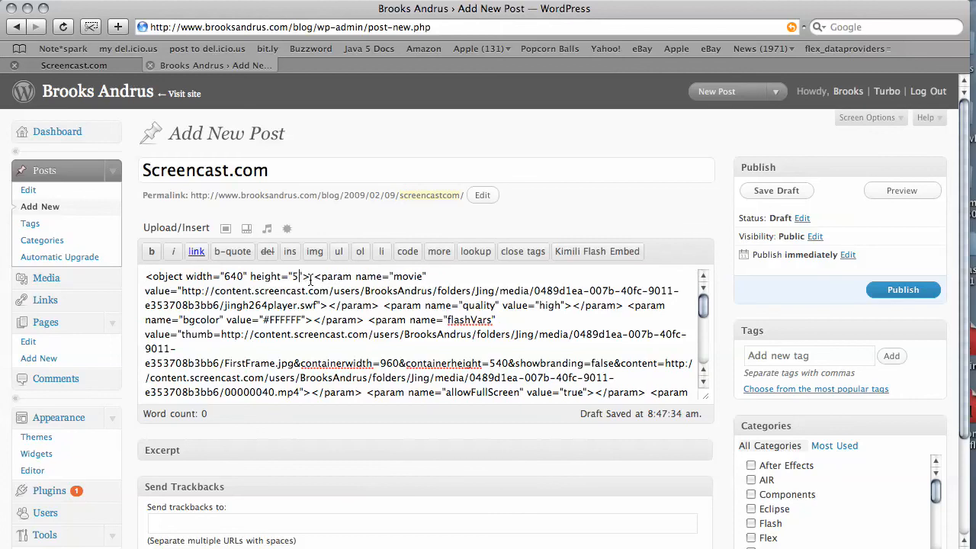
text(360)
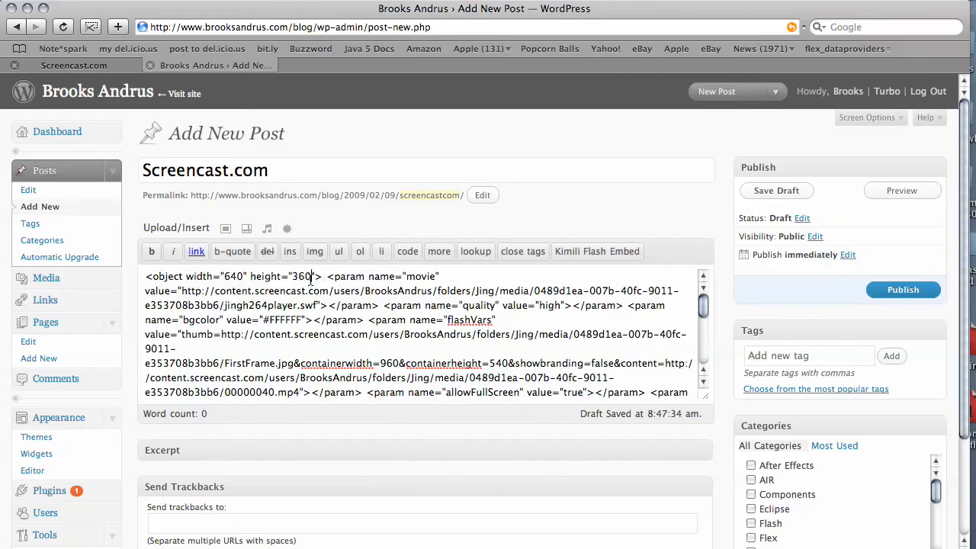
scroll(down, 3)
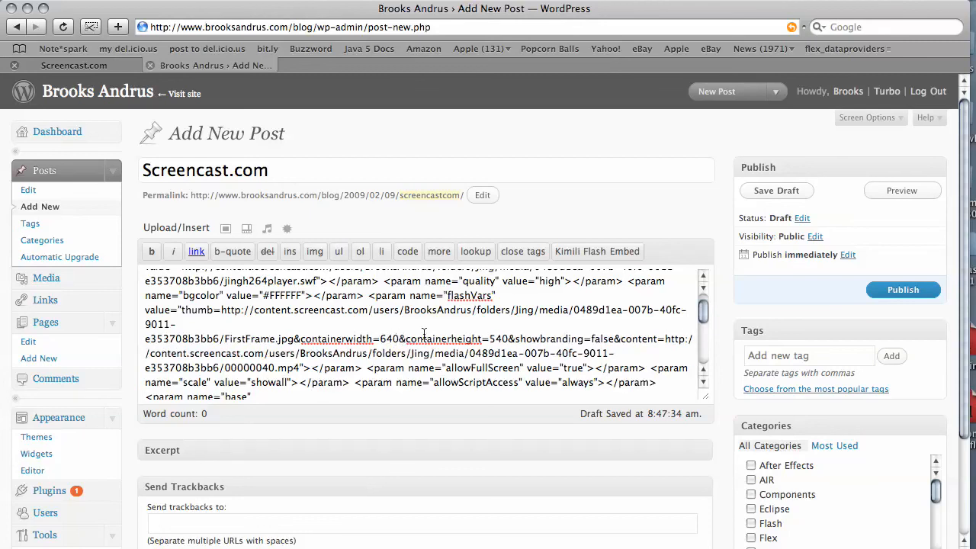
- Set the containerheight parameter to 360
double_click(497, 339)
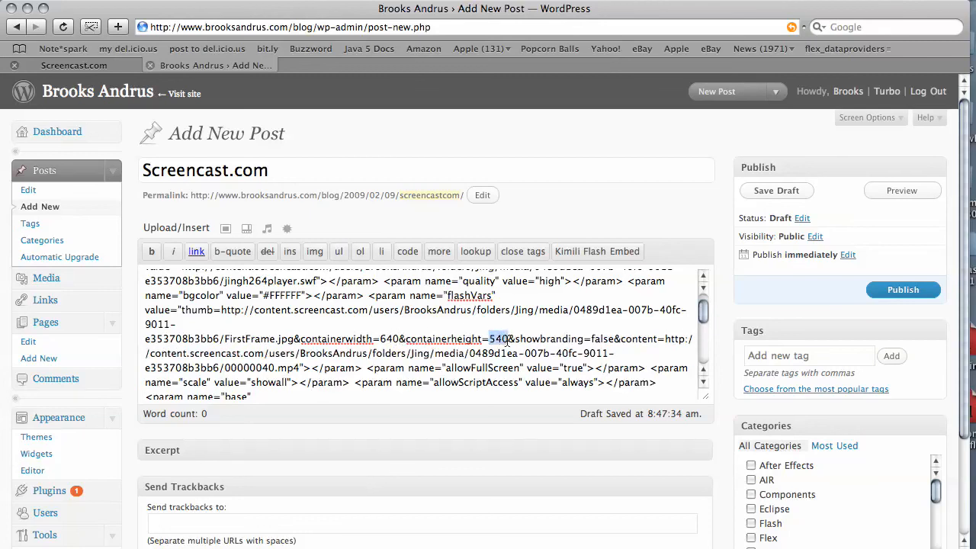
text(360)
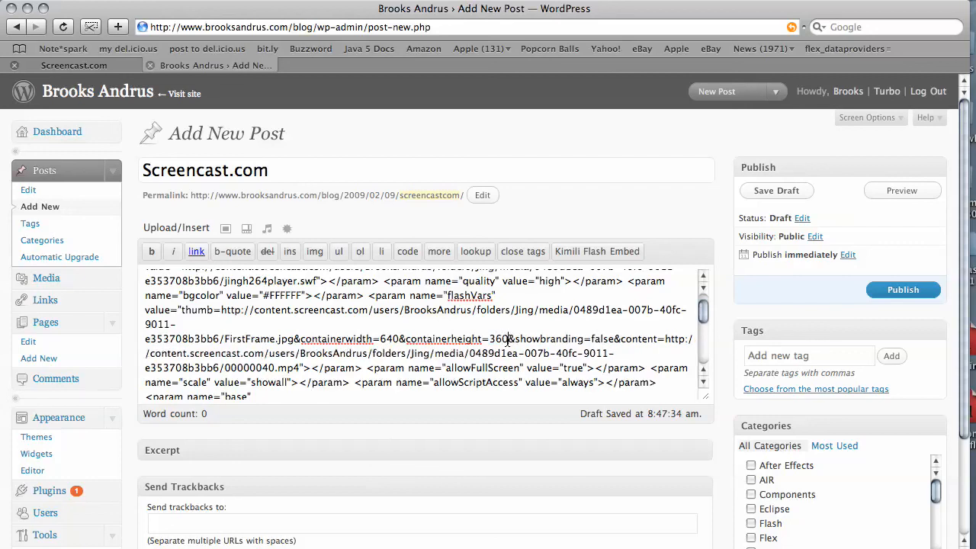
scroll(down, 3)
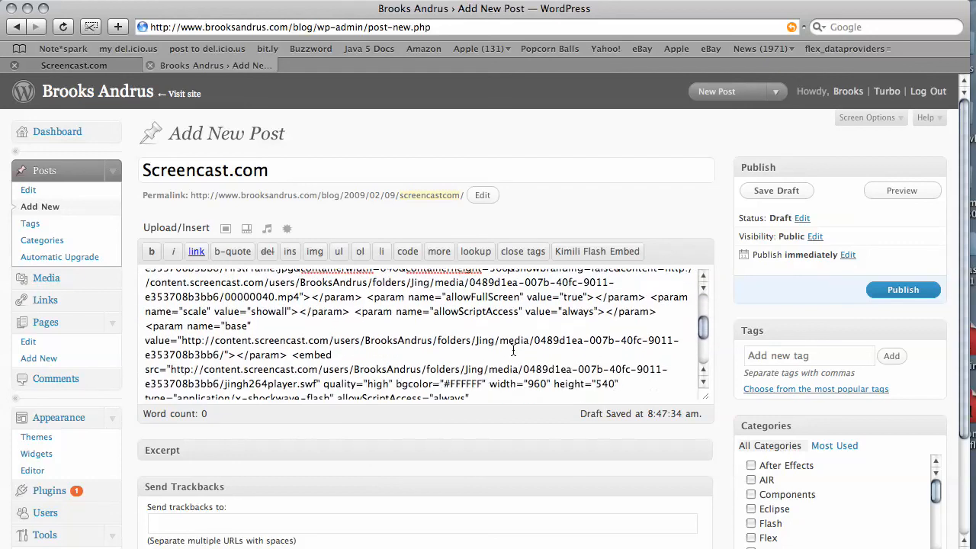
scroll(down, 3)
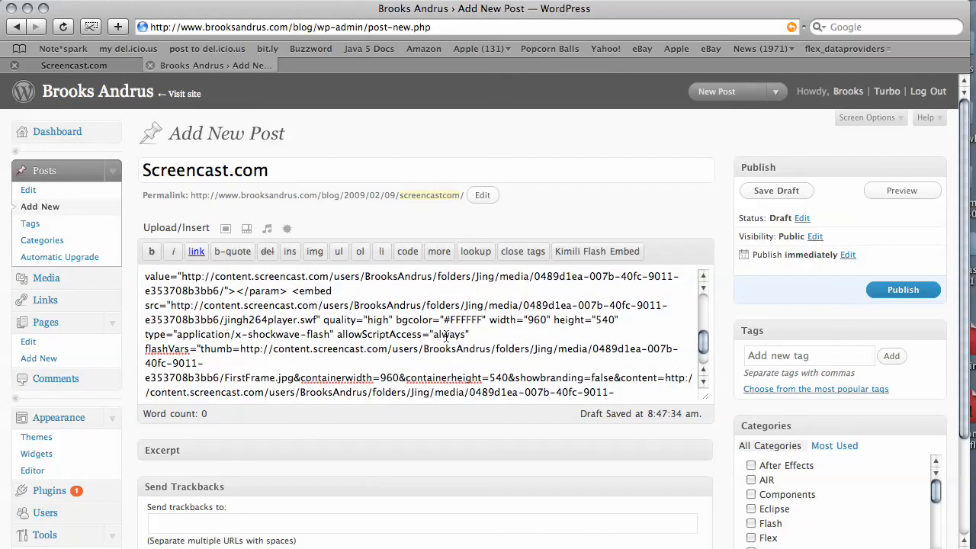
- Set the embed tag to width 640 and height 360, then preview the post with the resized video
double_click(537, 320)
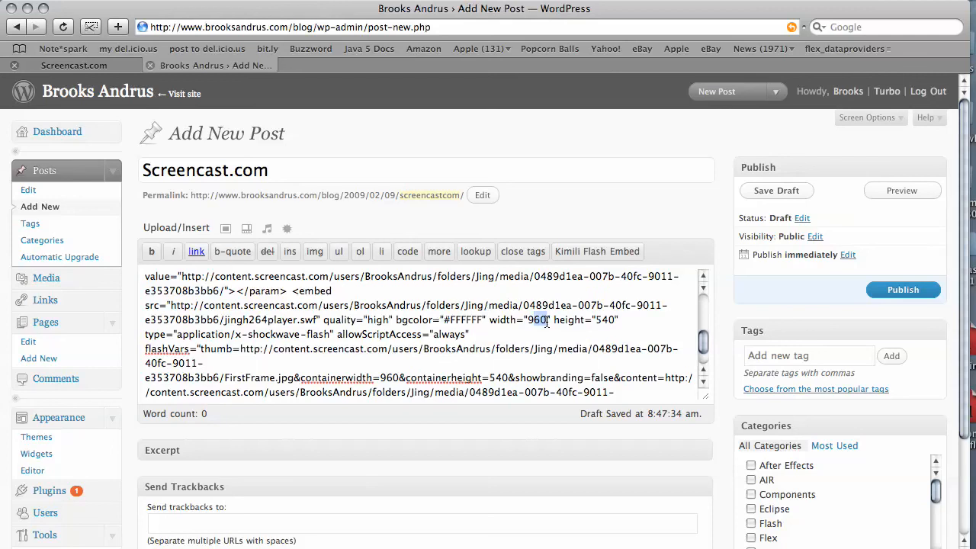
key(Backspace)
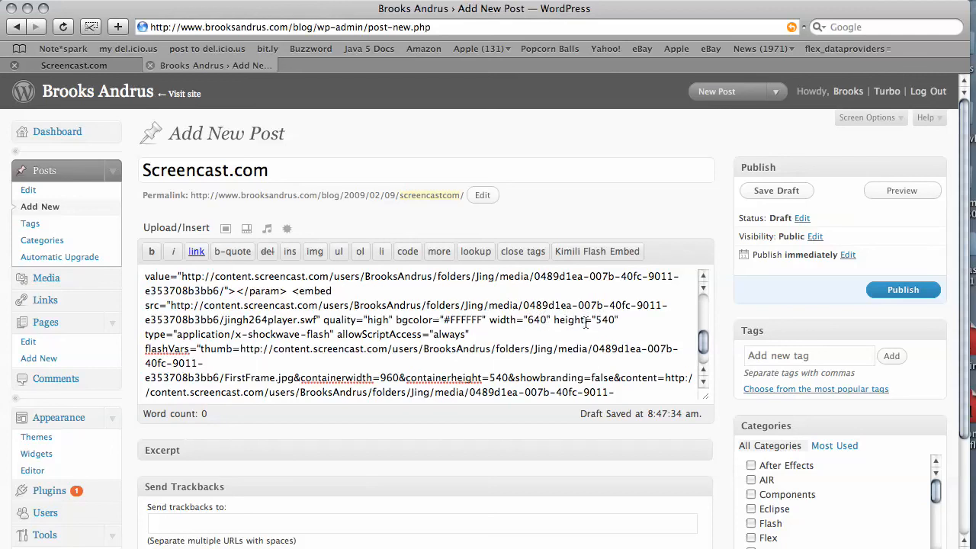
double_click(604, 320)
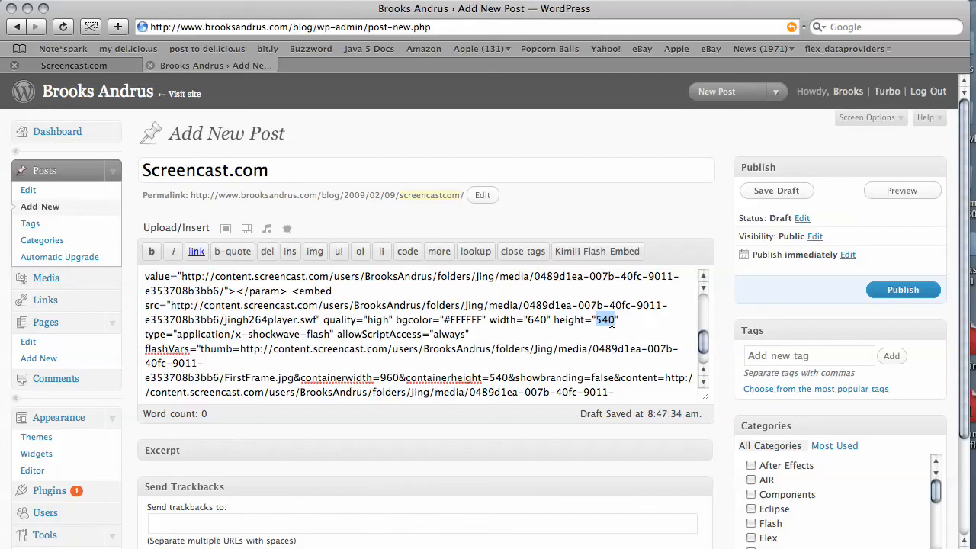
text(360)
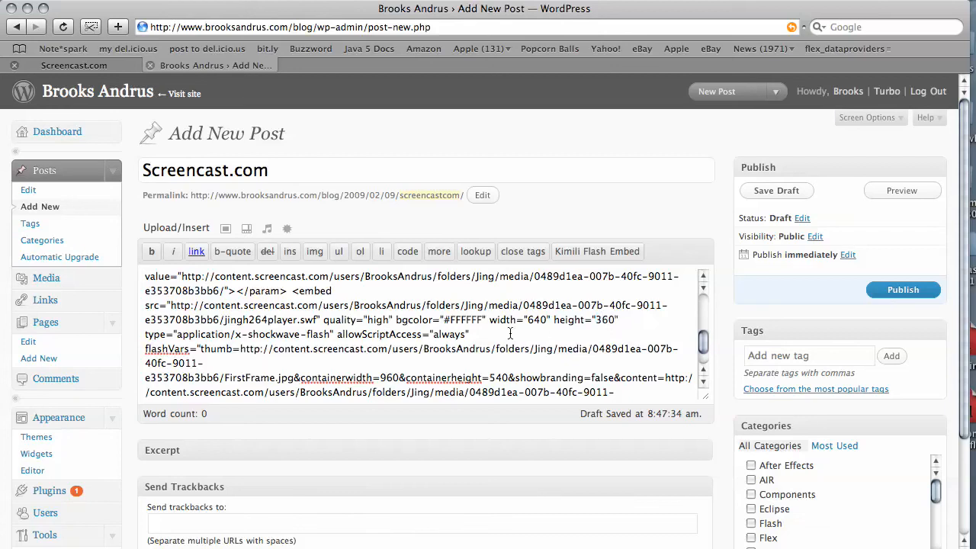
scroll(down, 3)
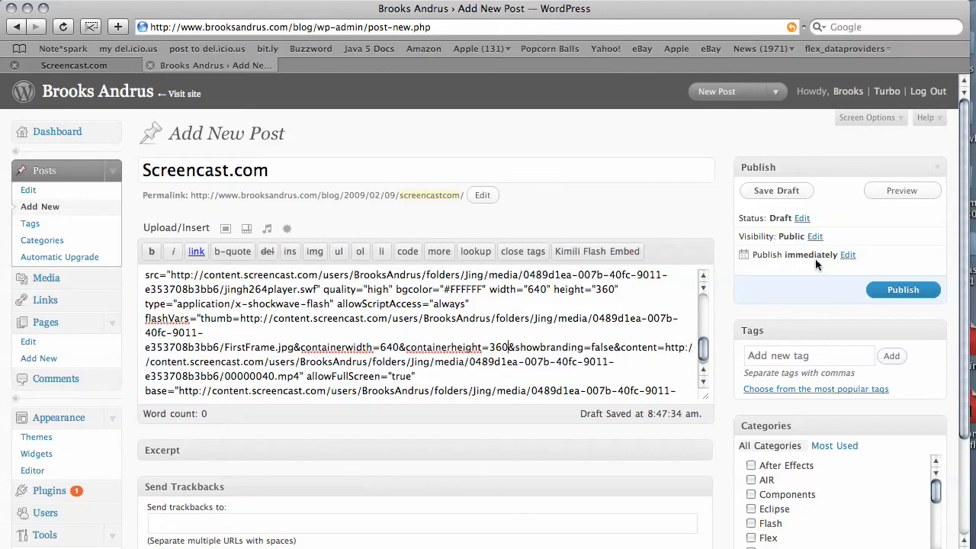
click(902, 191)
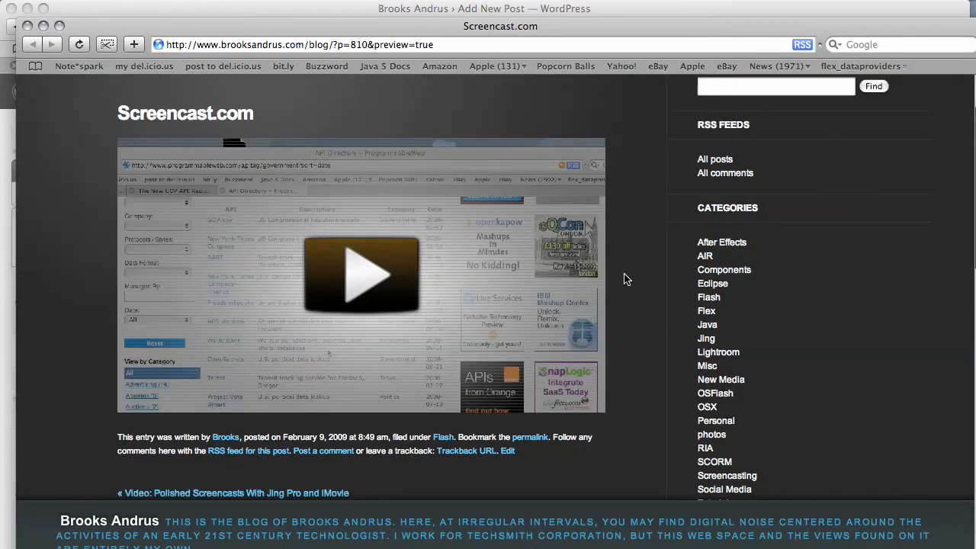
mouse_move(531, 221)
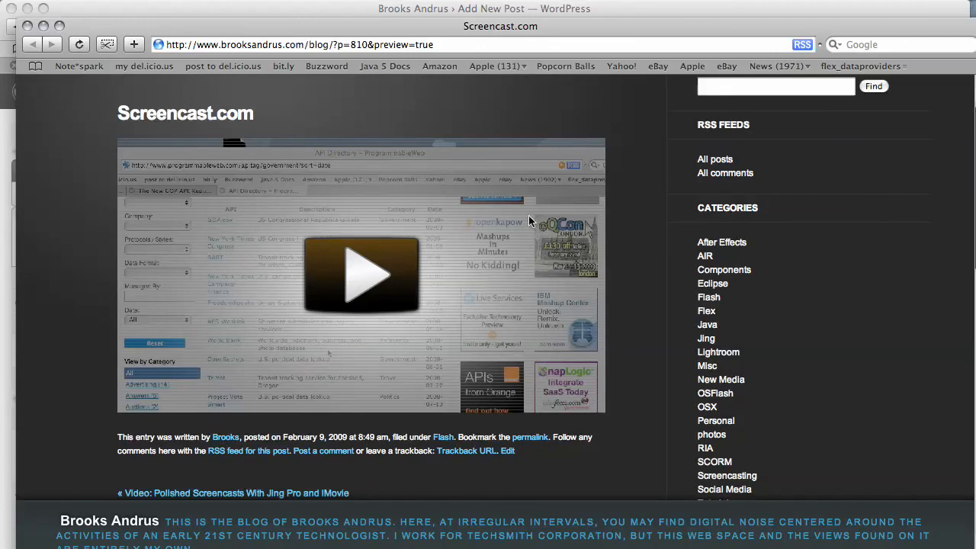
mouse_move(479, 244)
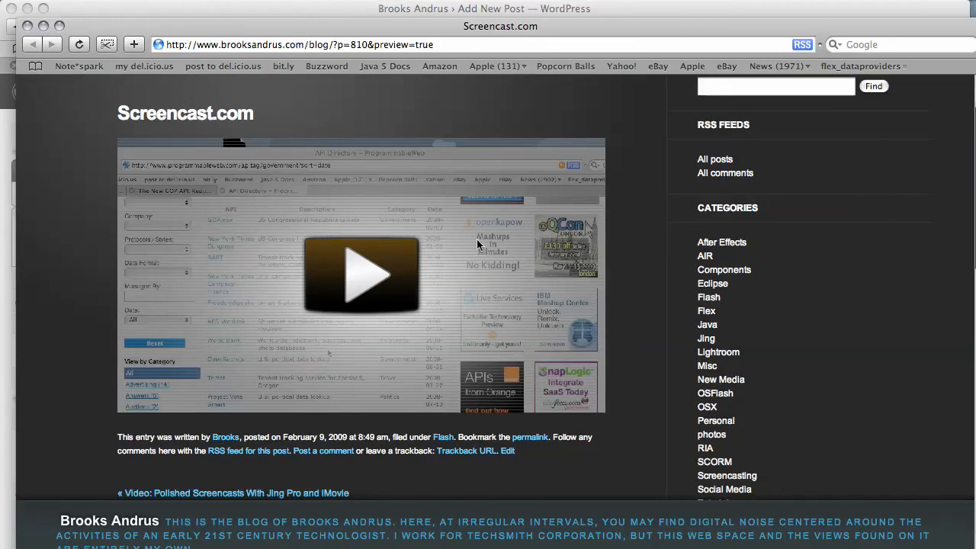
mouse_move(490, 275)
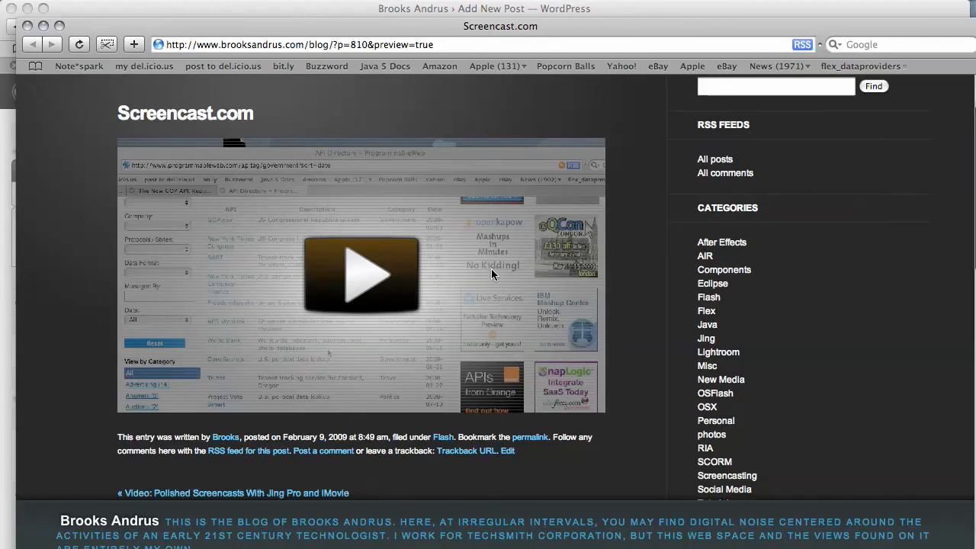
mouse_move(561, 198)
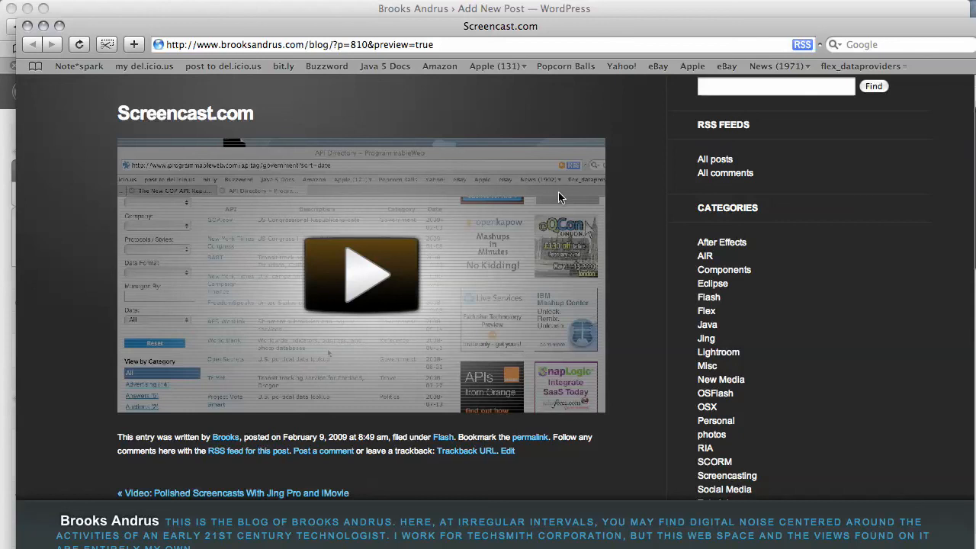
mouse_move(354, 221)
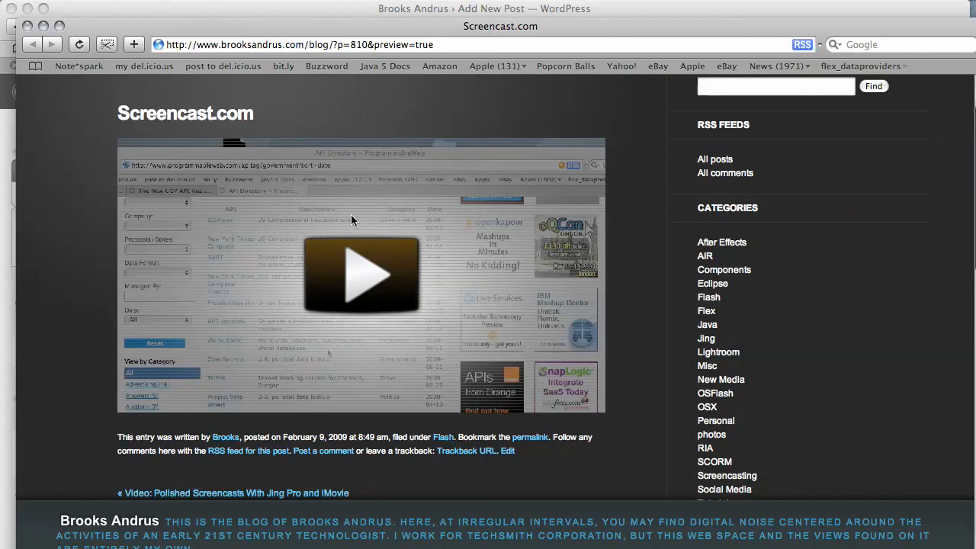
mouse_move(510, 241)
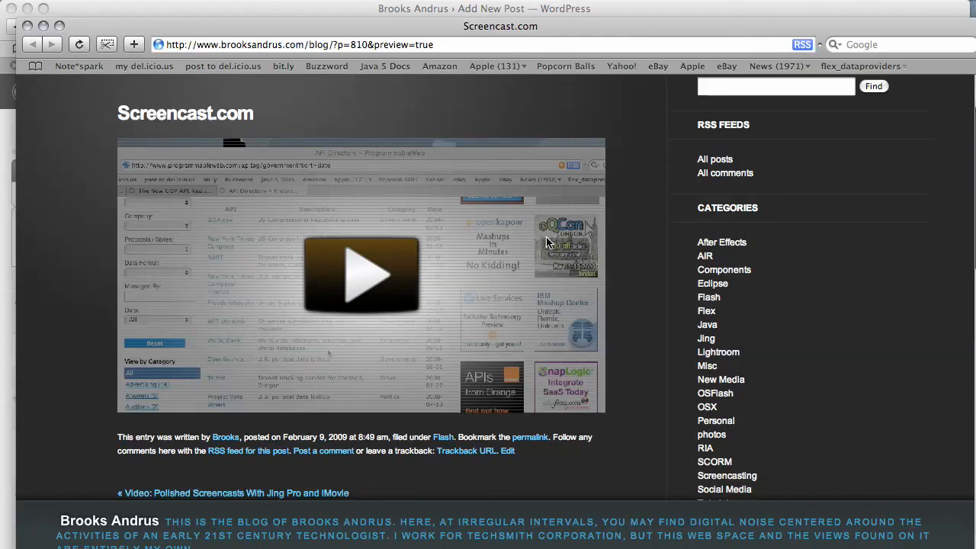
mouse_move(542, 238)
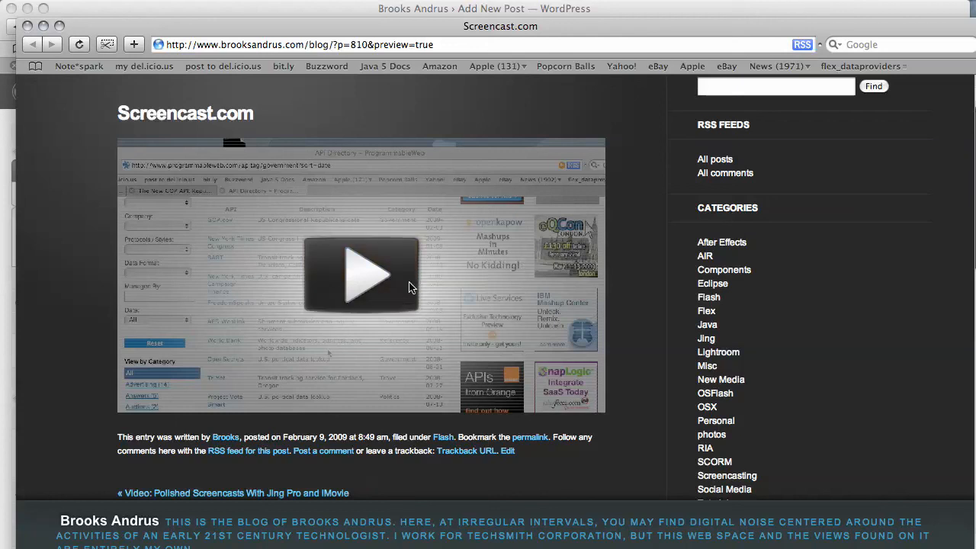
mouse_move(211, 352)
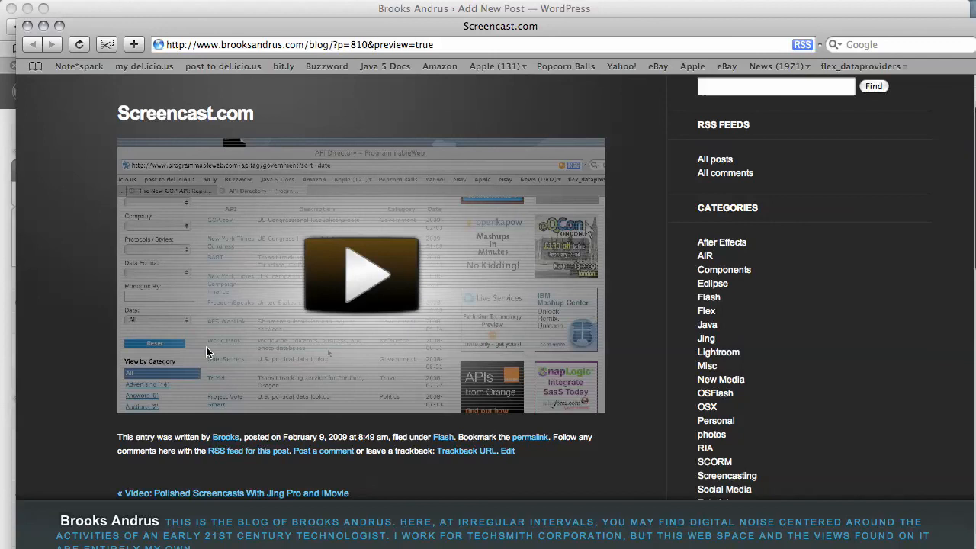
mouse_move(282, 326)
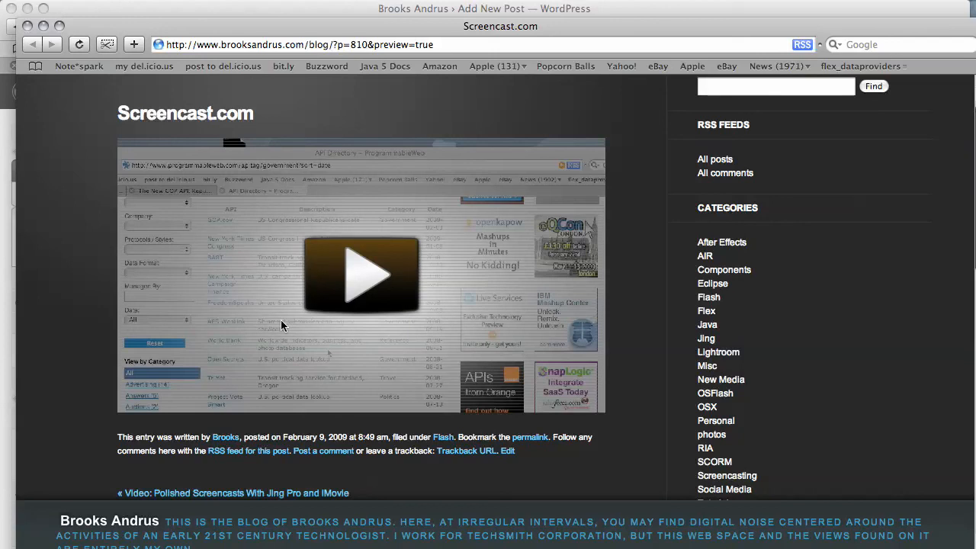
mouse_move(220, 378)
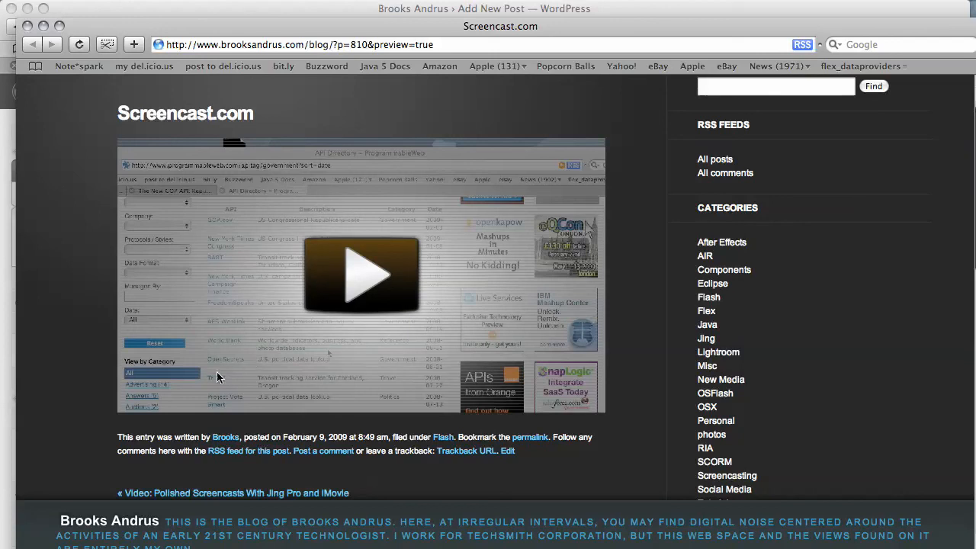
mouse_move(73, 491)
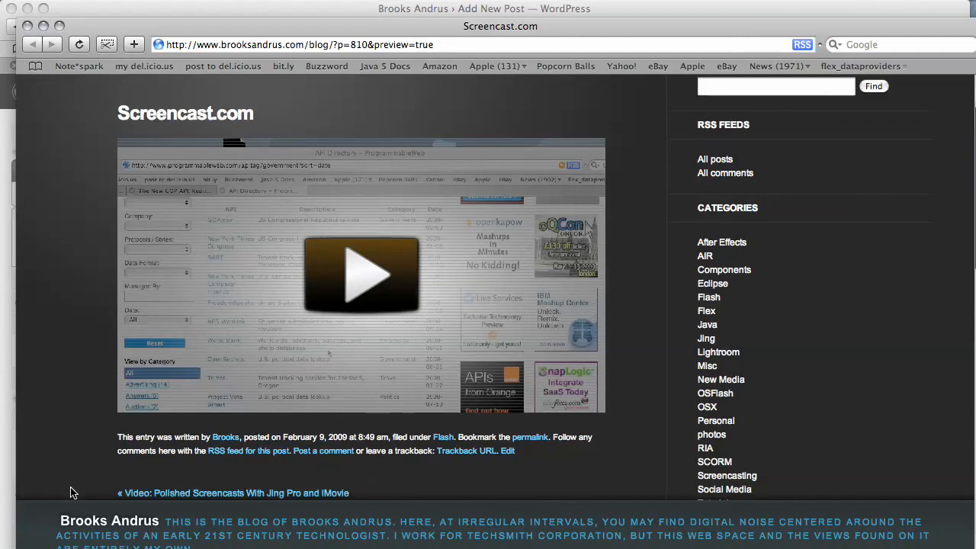